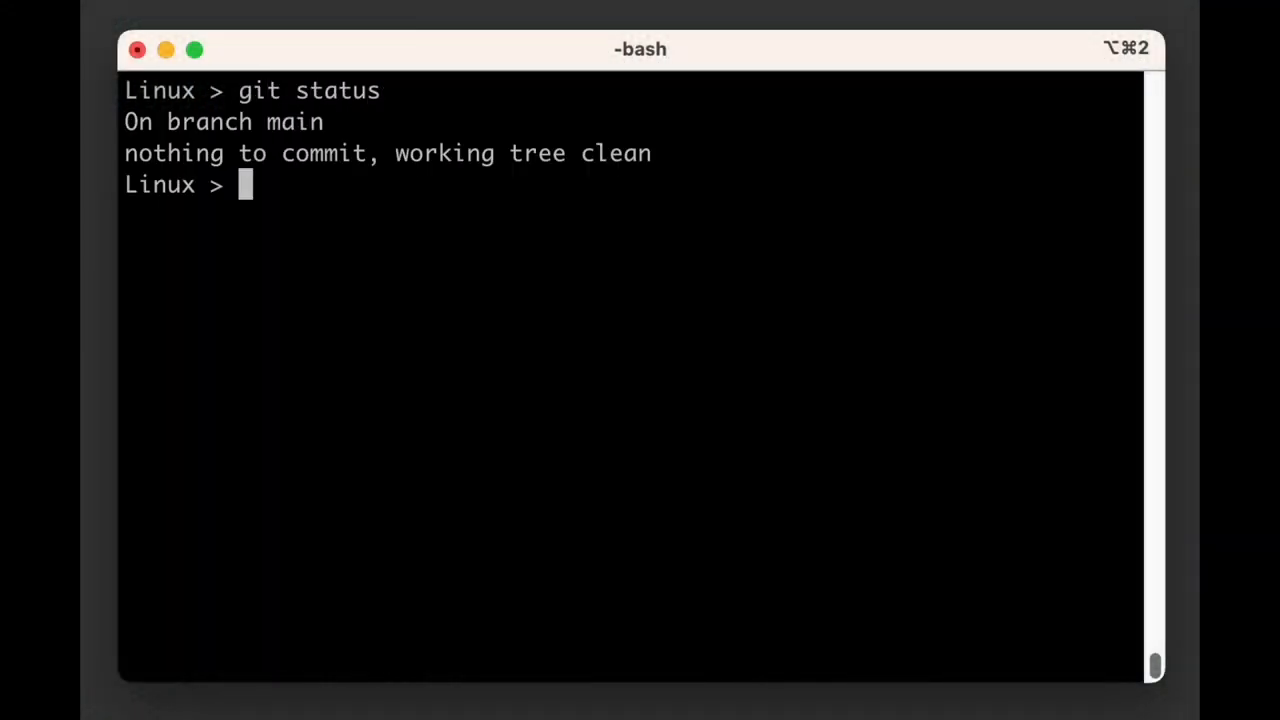
Step: Run git diff on the clean main tree, then start editing feature.md in vi
text(git)
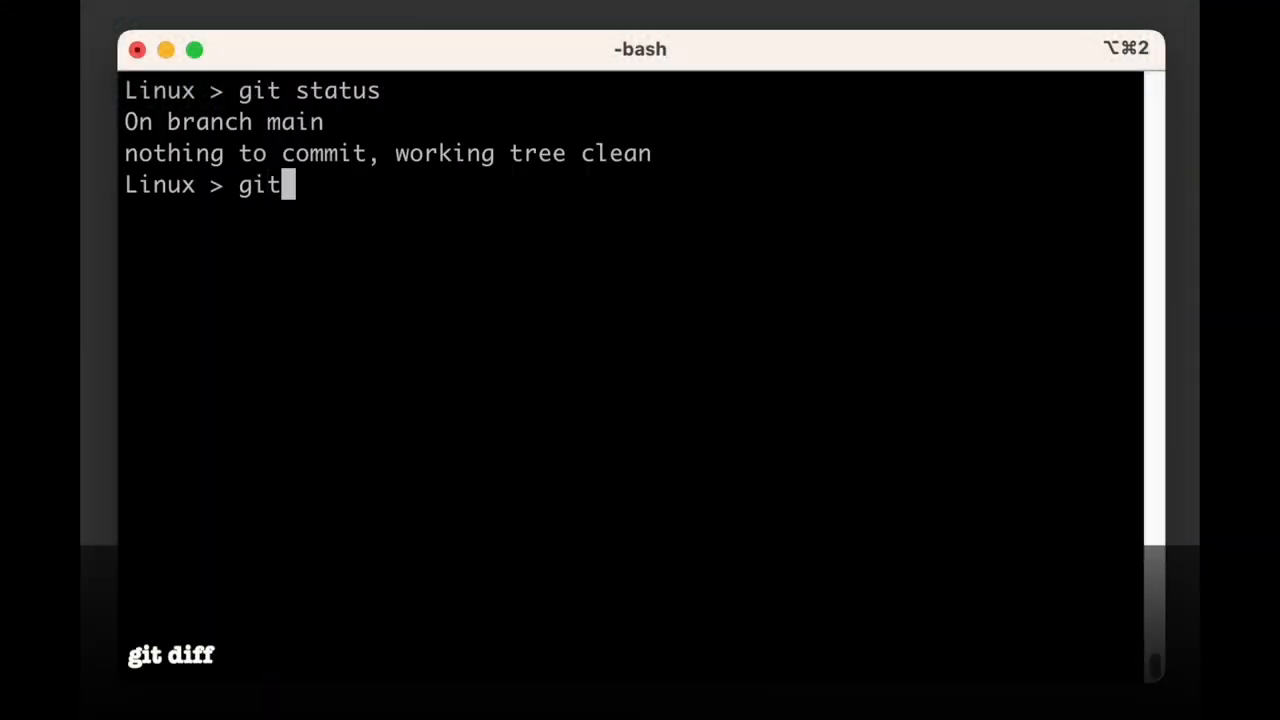
text(diff)
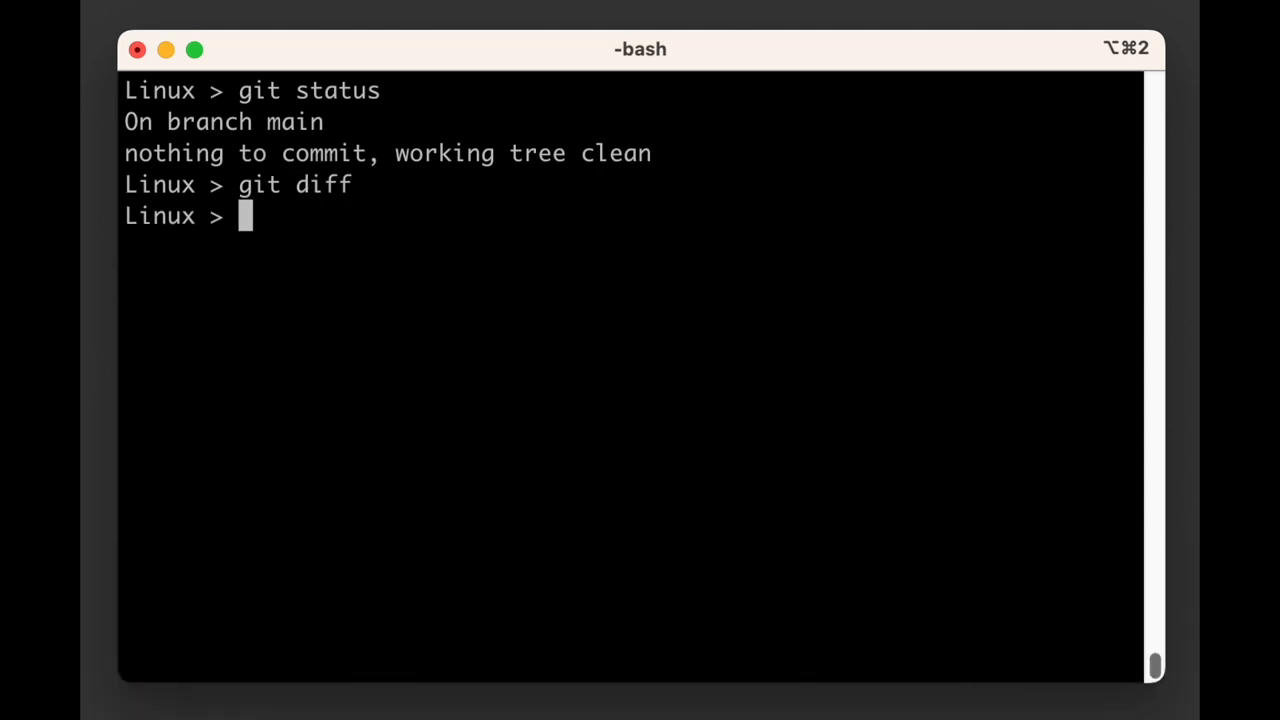
text(vi fe)
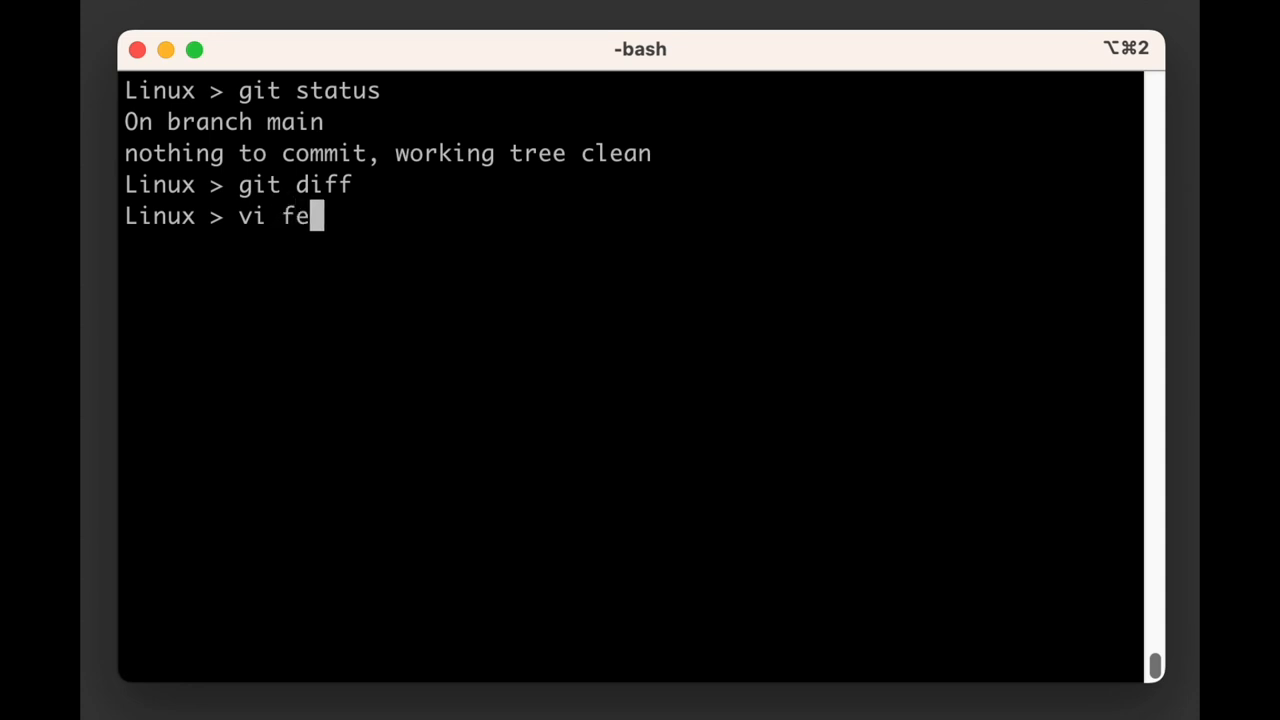
key(Enter)
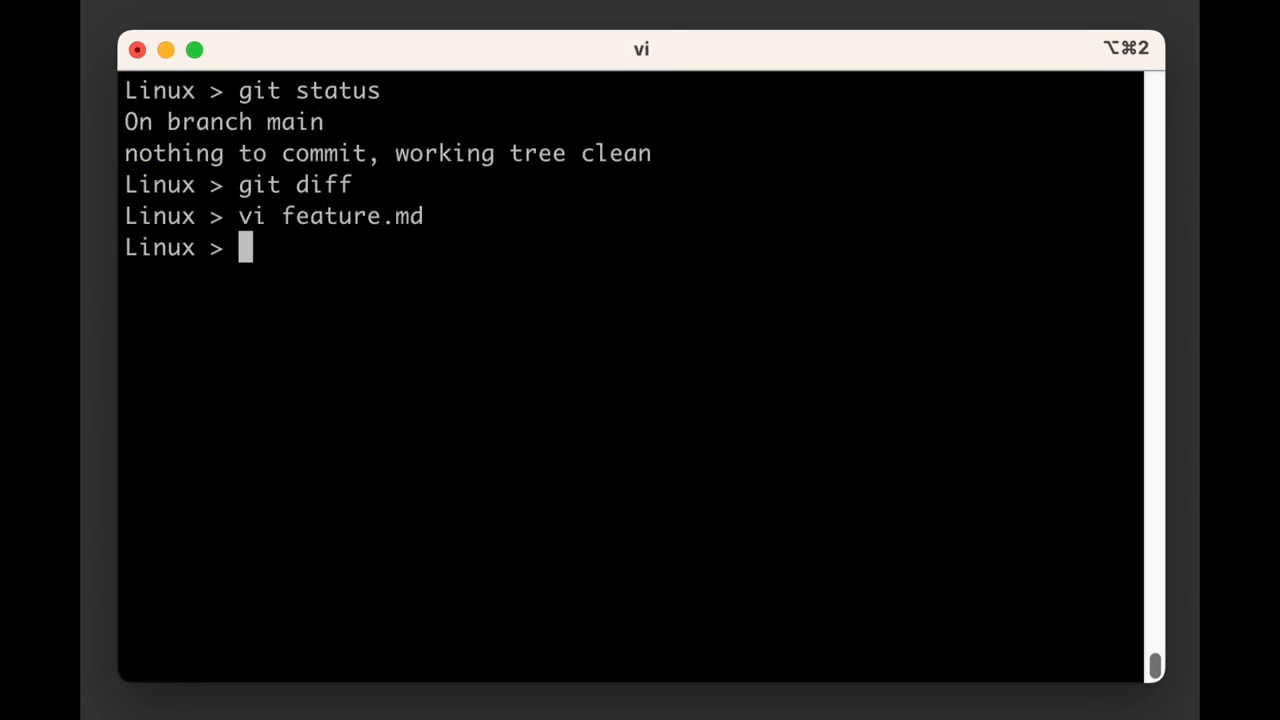
Step: Run git status and git diff to see feature.md's unstaged 'extra commit 2' to 'extra commit 3' change, then try man diff
text(git status)
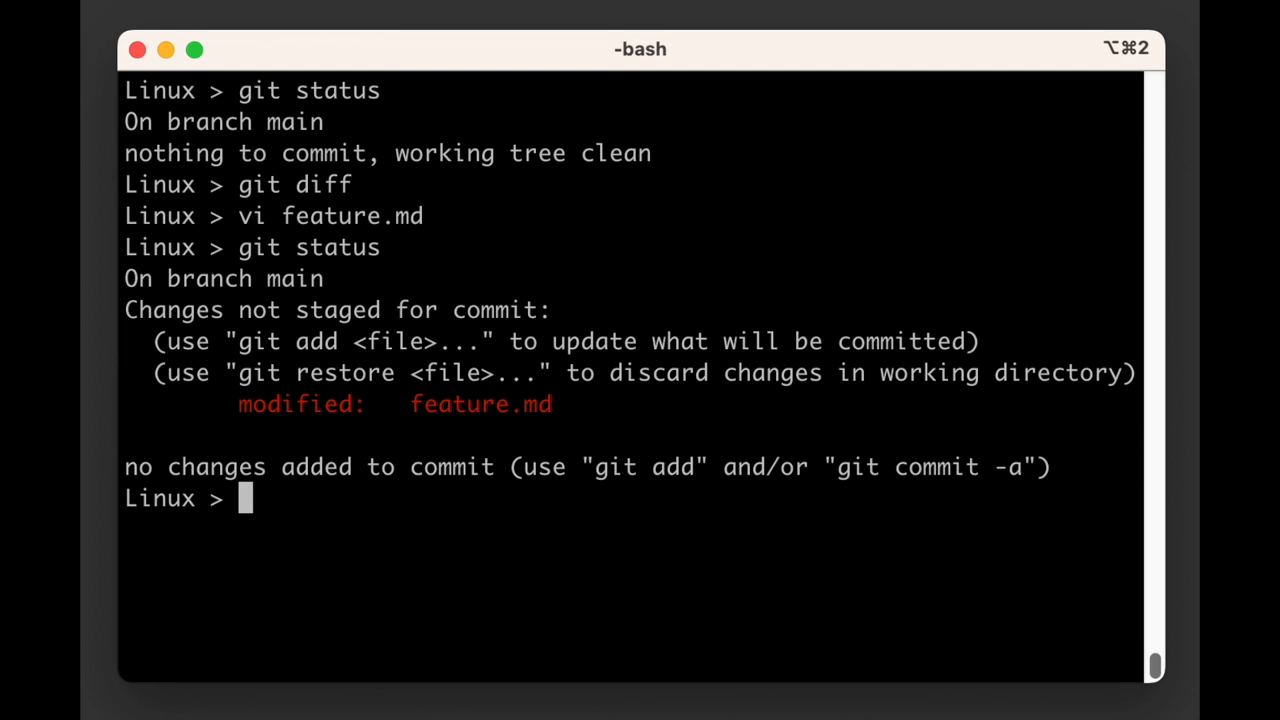
text(git diff)
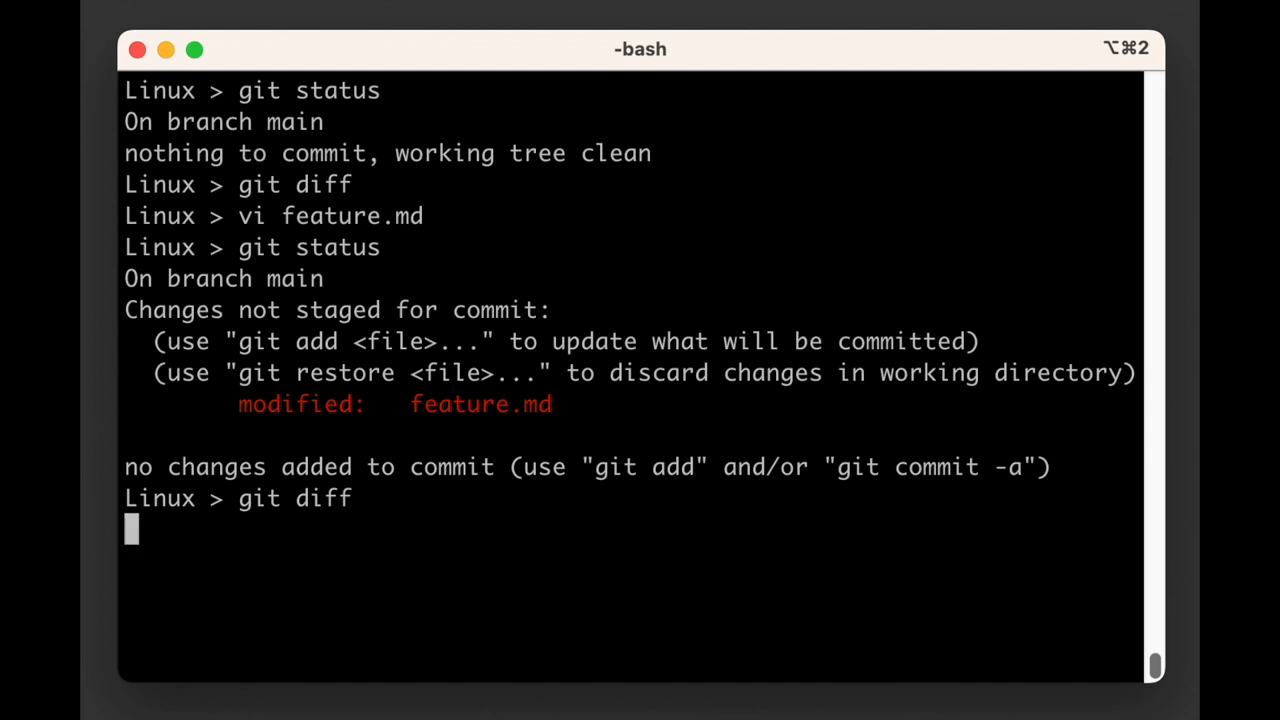
key(Return)
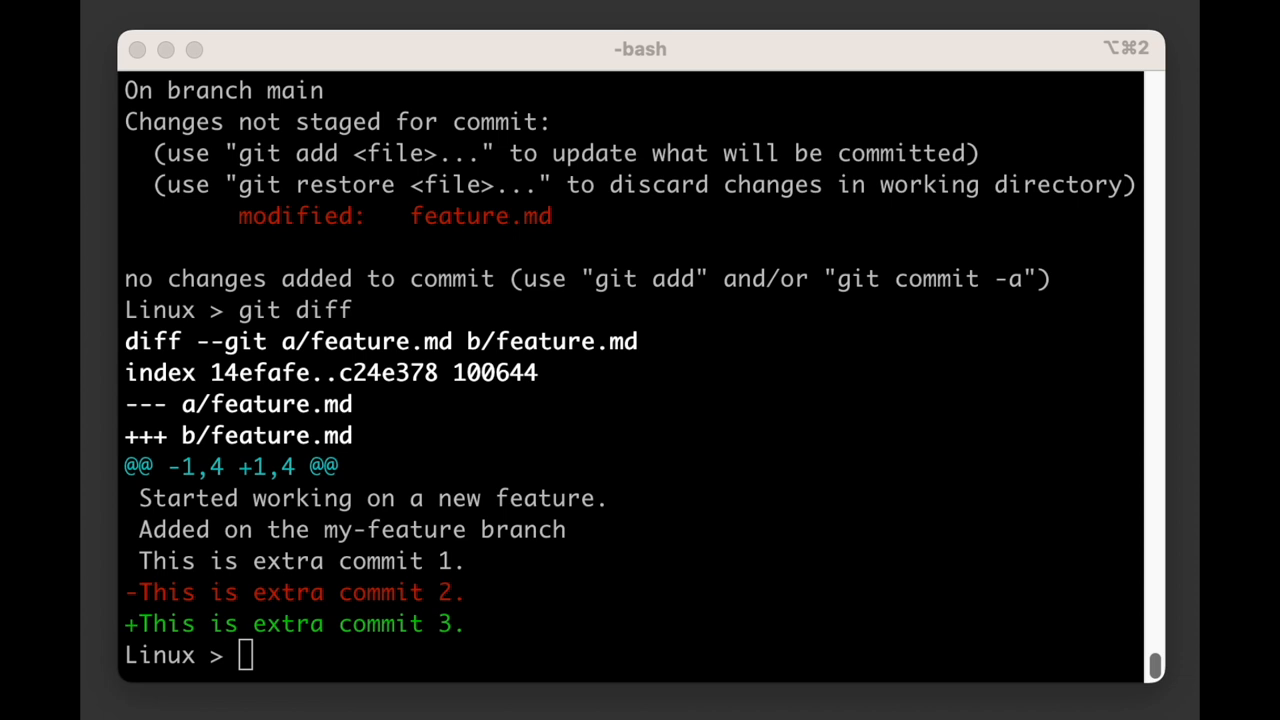
text(man diff)
text(cl)
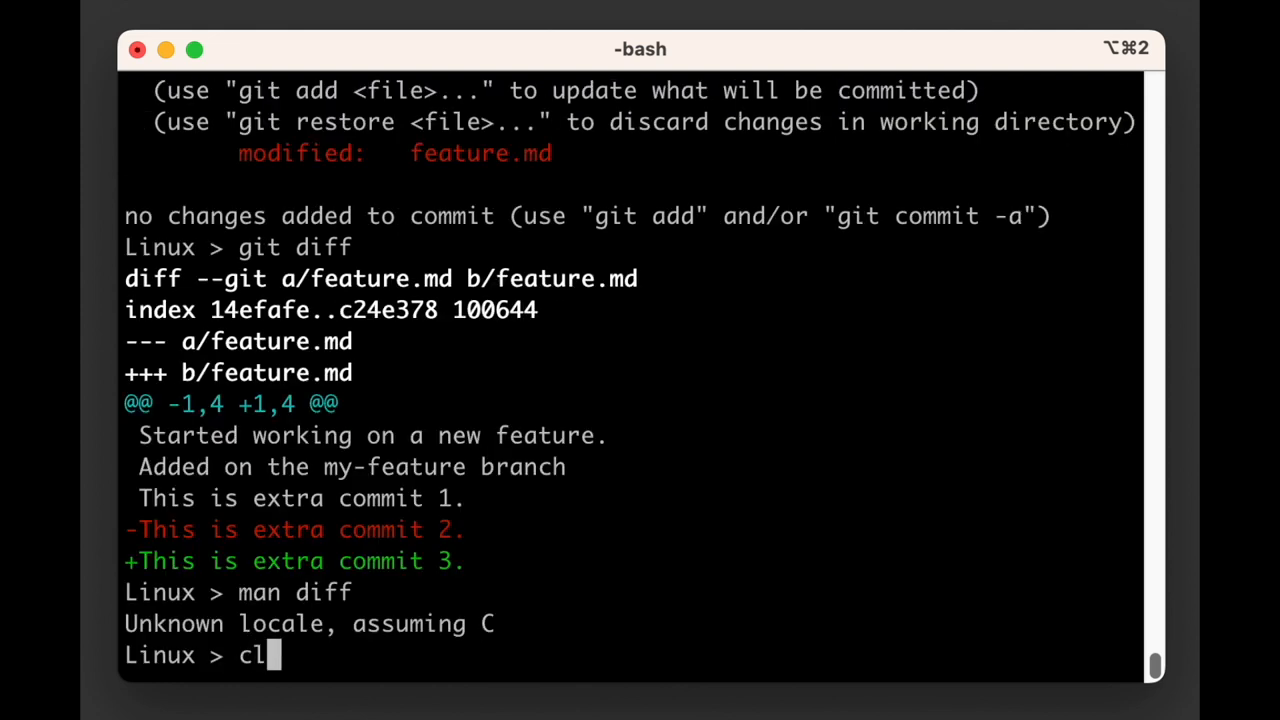
Step: Enter git diff --cached and clear the screen back to an empty prompt
key(Enter)
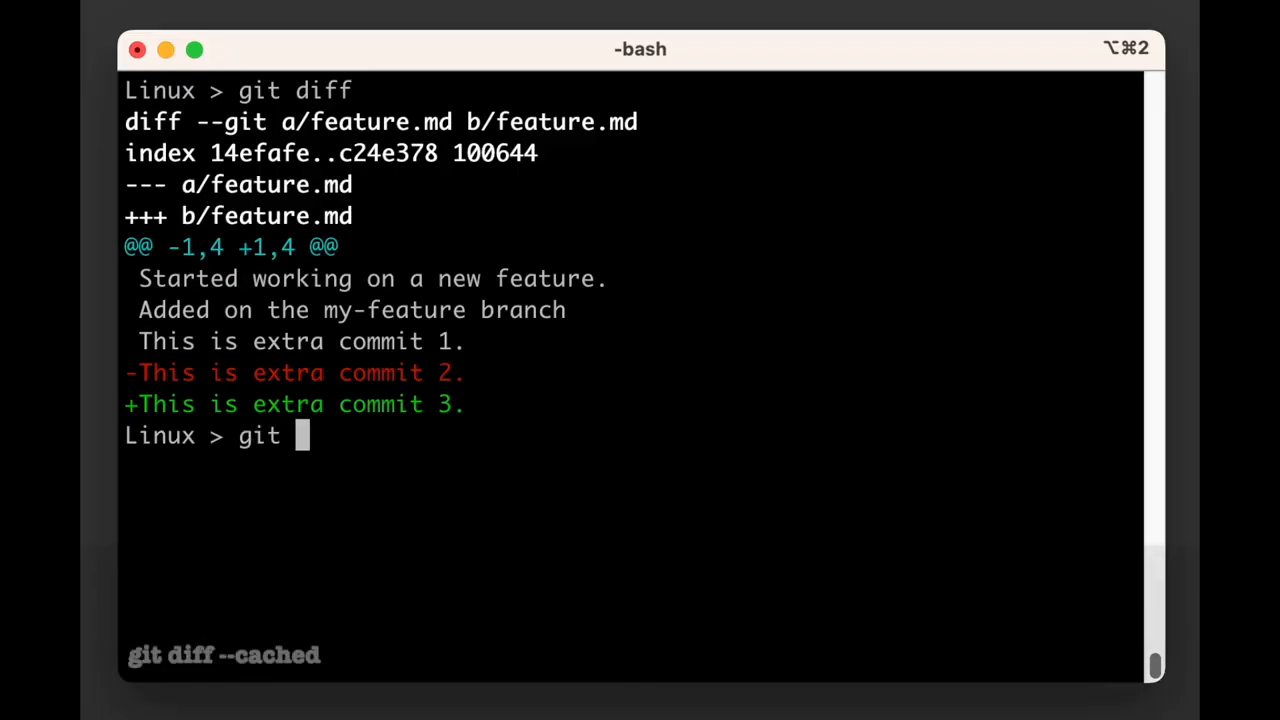
text(diff --cached)
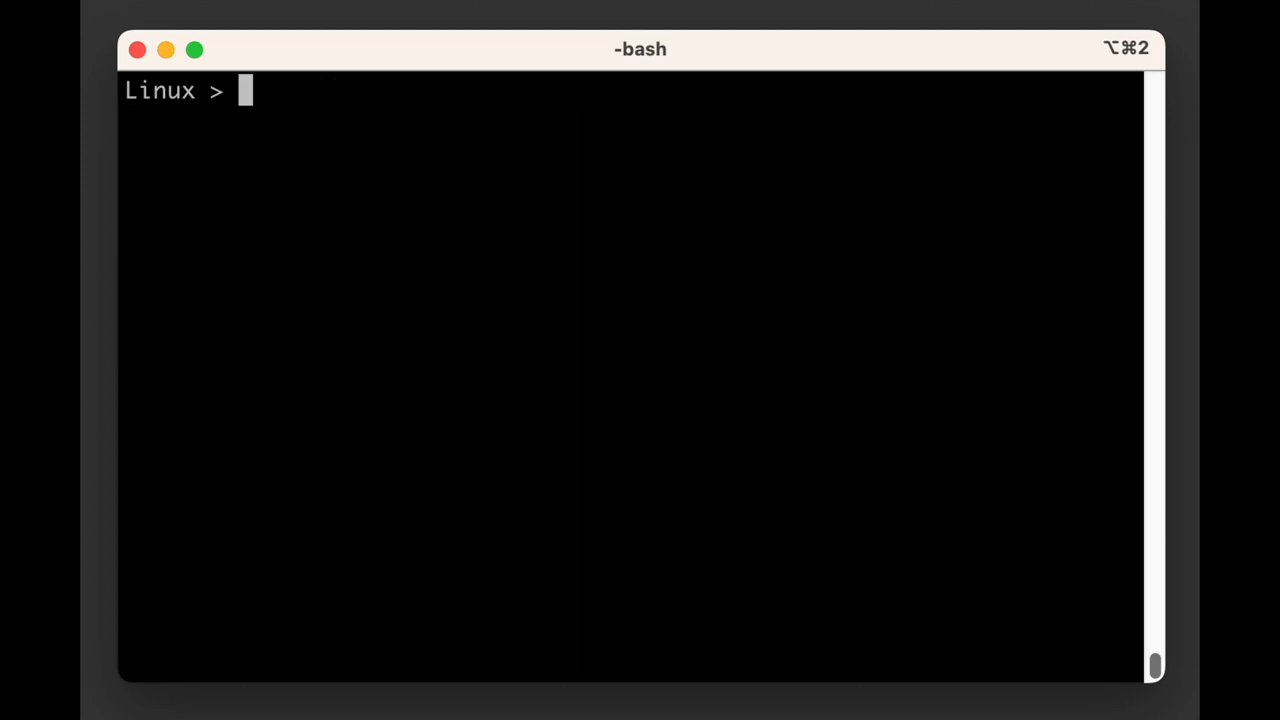
Step: Stage feature.md with git add, confirm plain git diff prints nothing, and begin git diff --cached
text(git add feature.md)
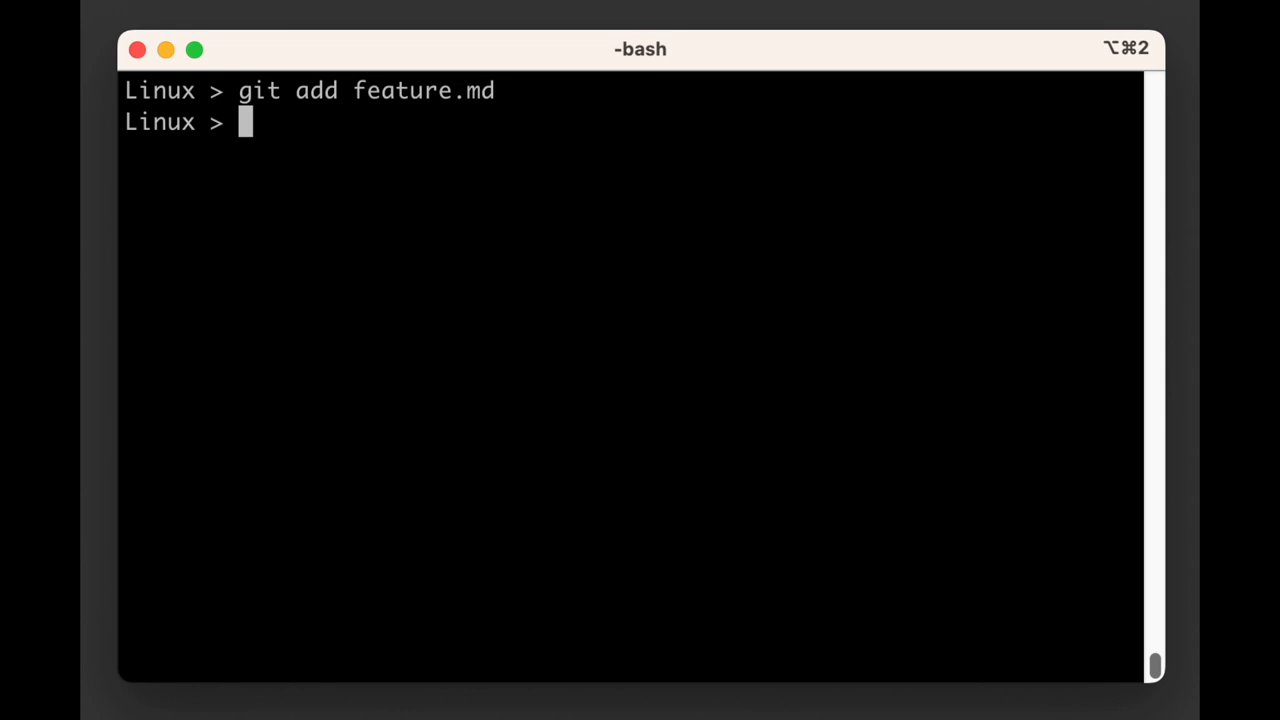
text(git diff)
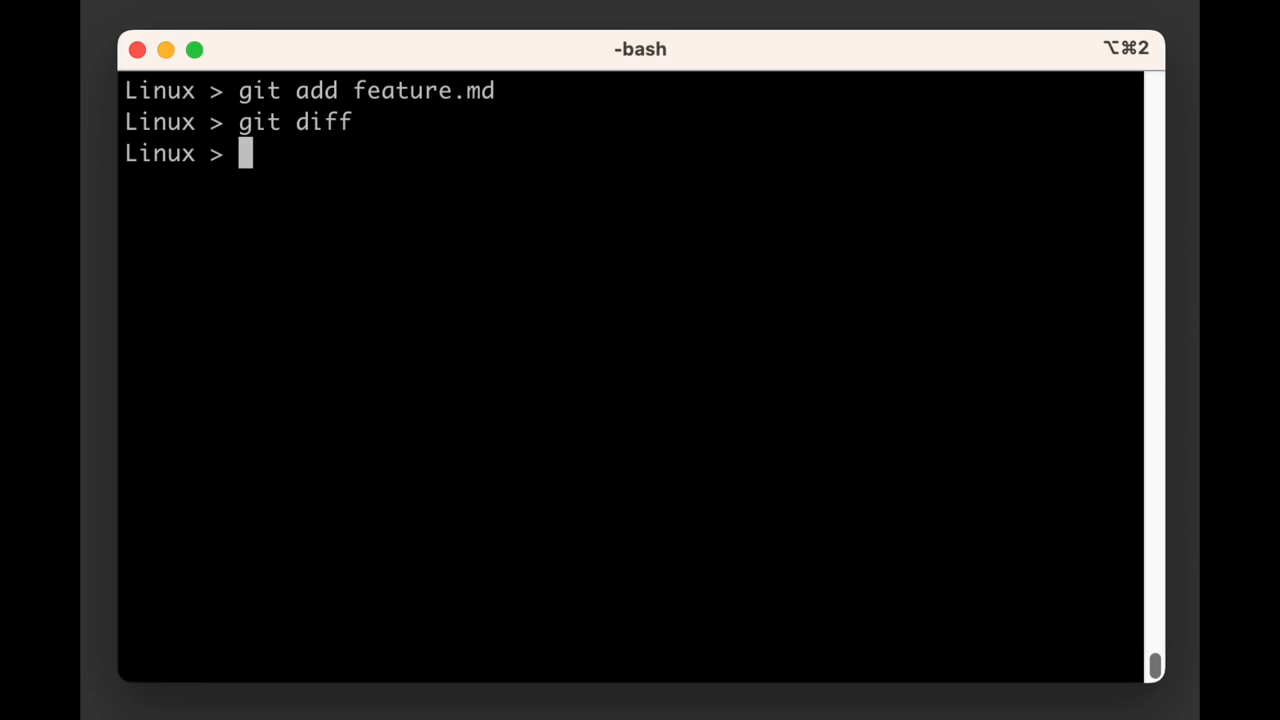
text(git)
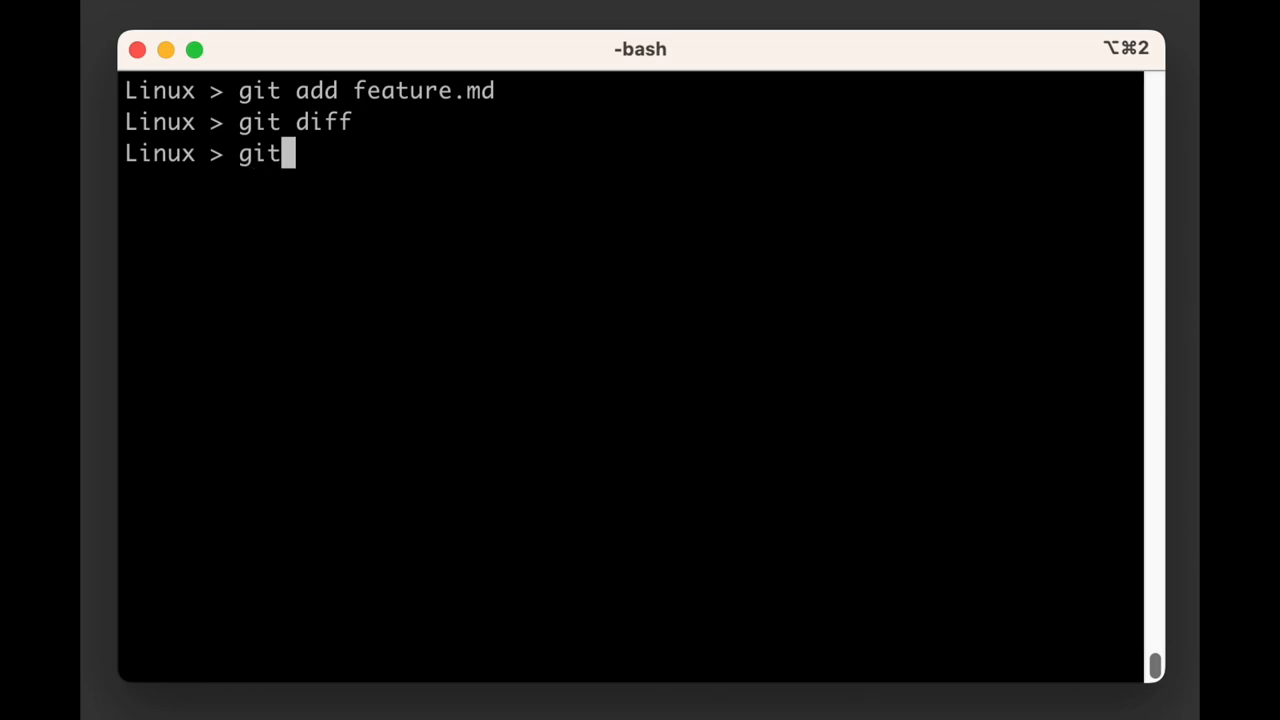
text(diff --ca)
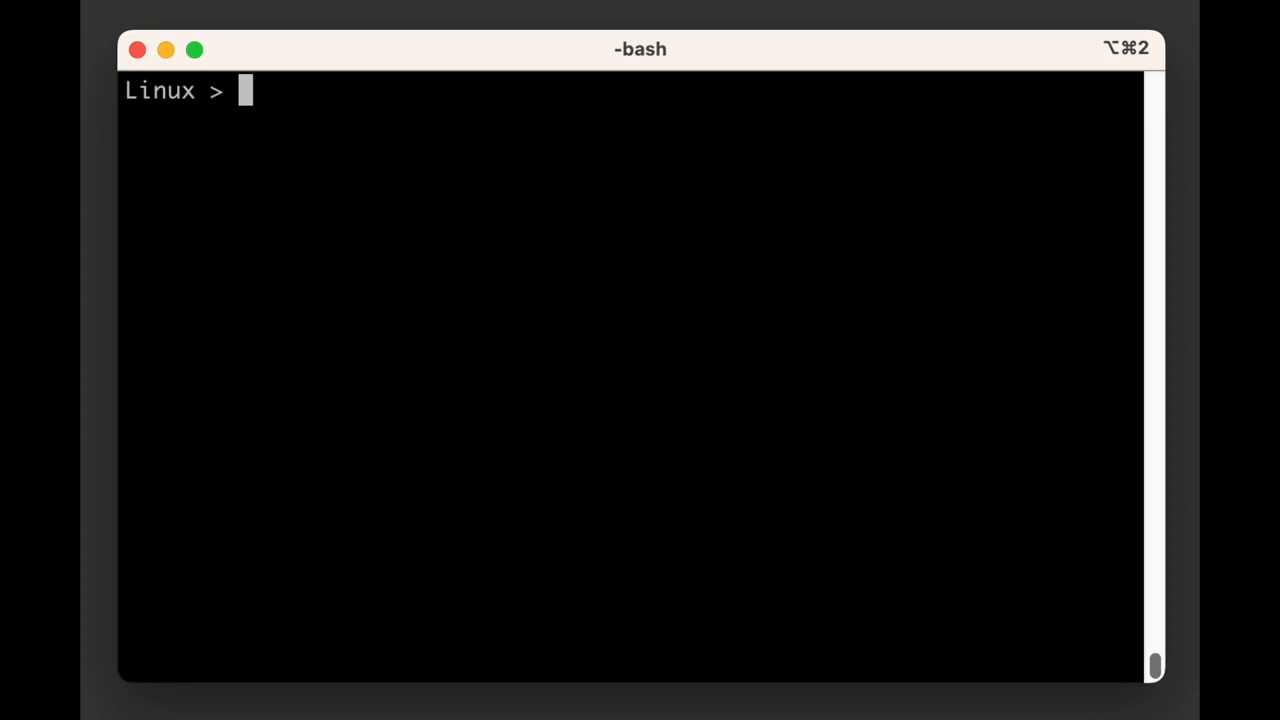
Step: Show the staged feature.md change with git diff --cached feature.md, clear, and type git diff my-feature
text(git diff --cach)
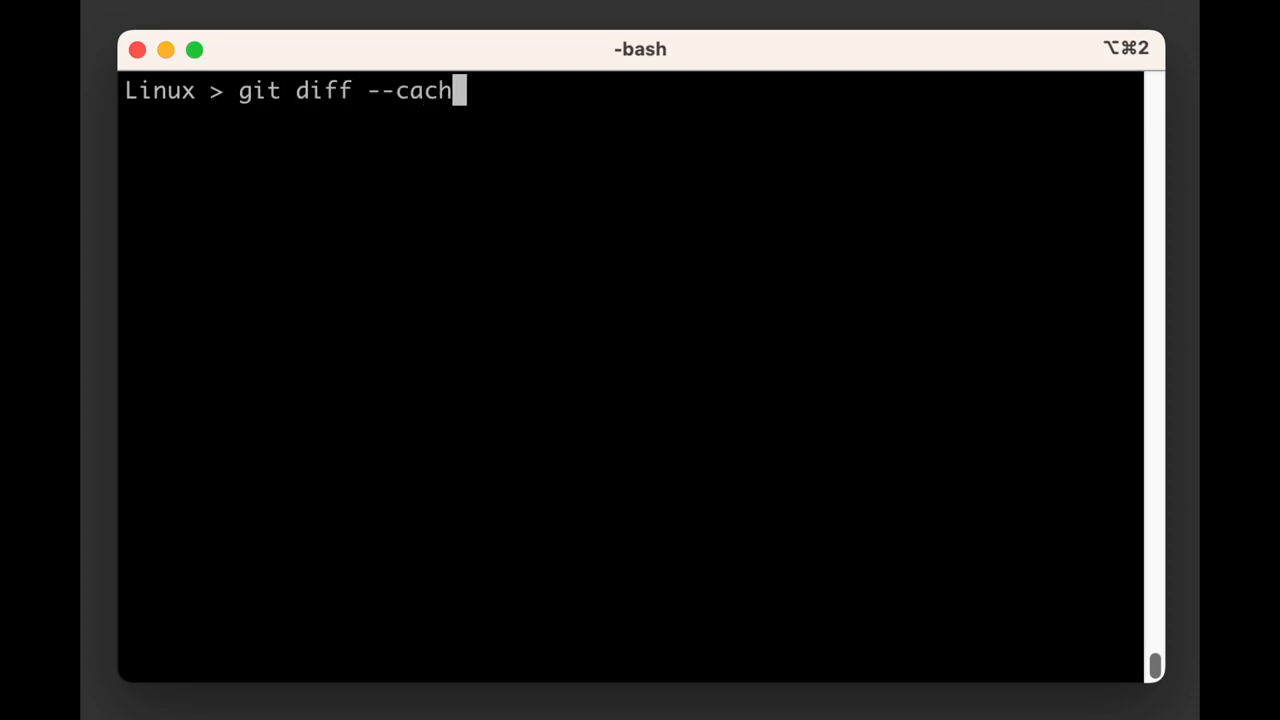
text(ed feature.md)
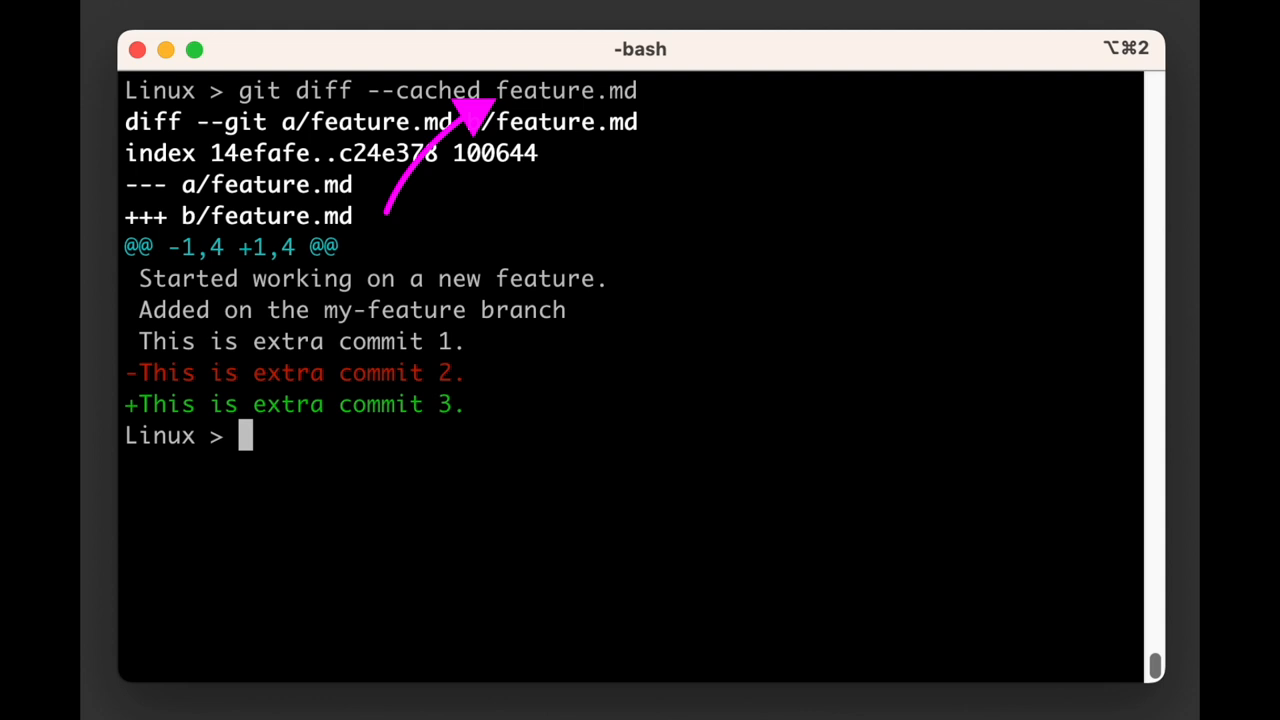
text(cl)
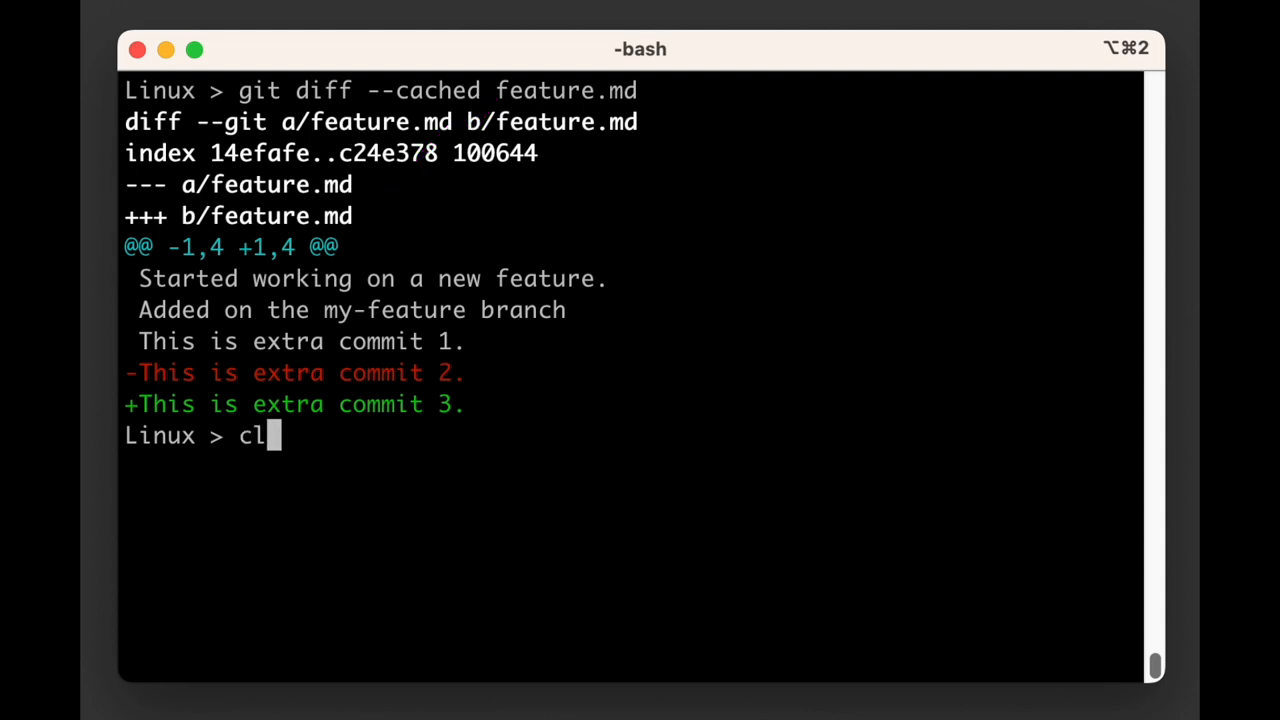
key(Enter)
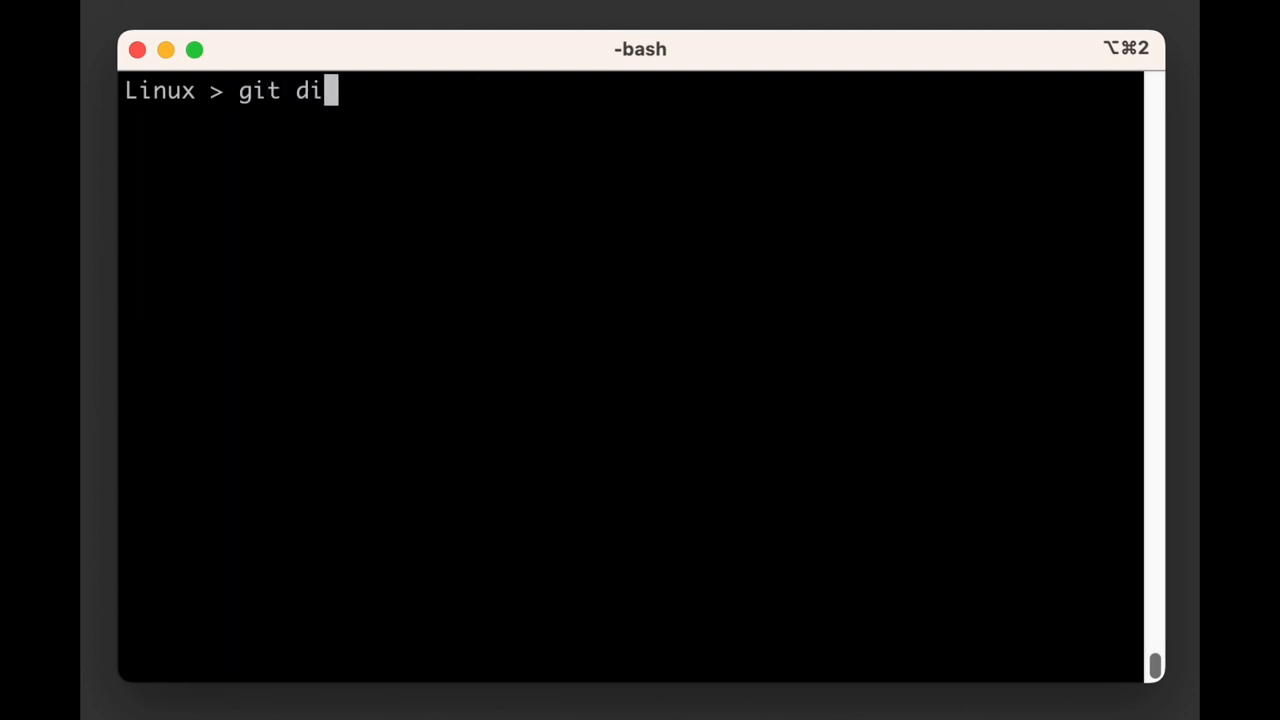
text(ff my-feature)
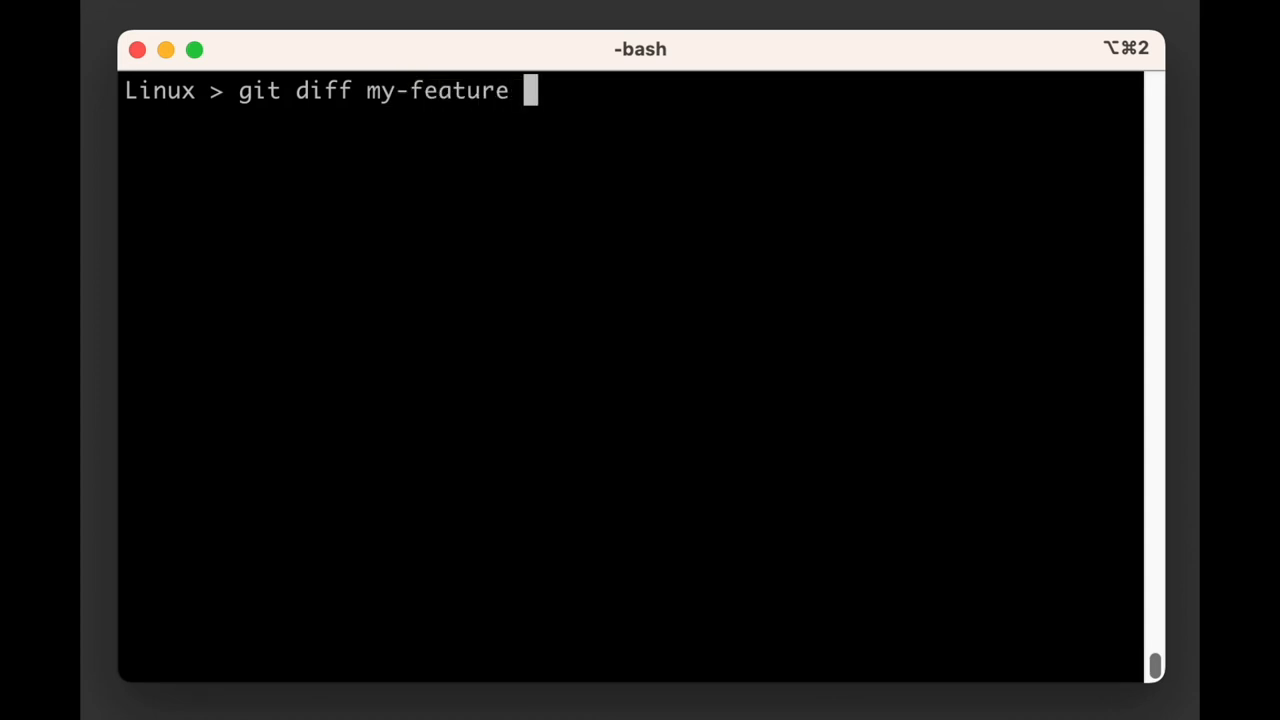